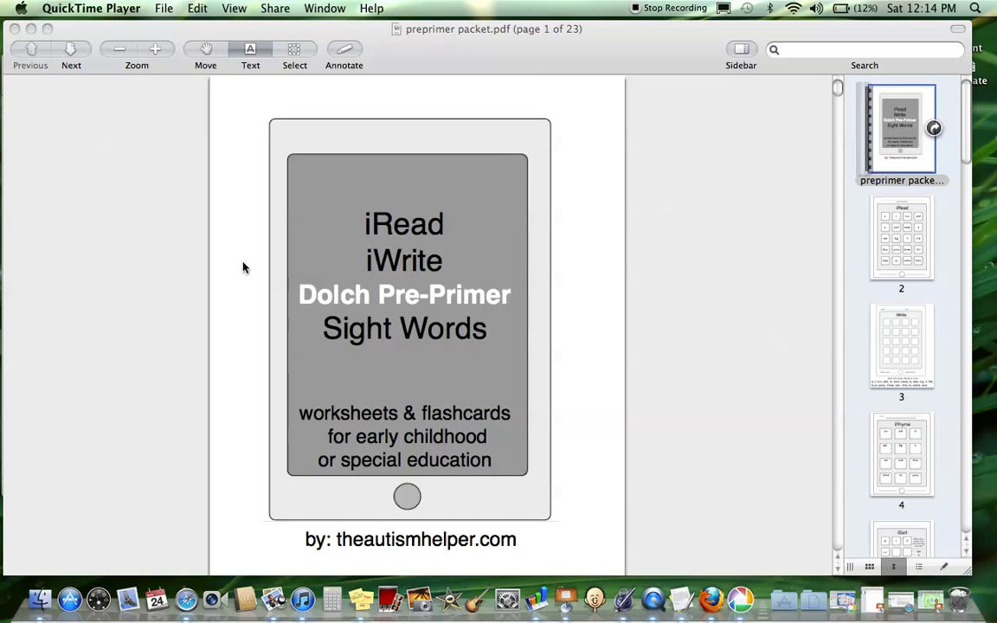
{"action": "mouse_move", "coordinate": [846, 187]}
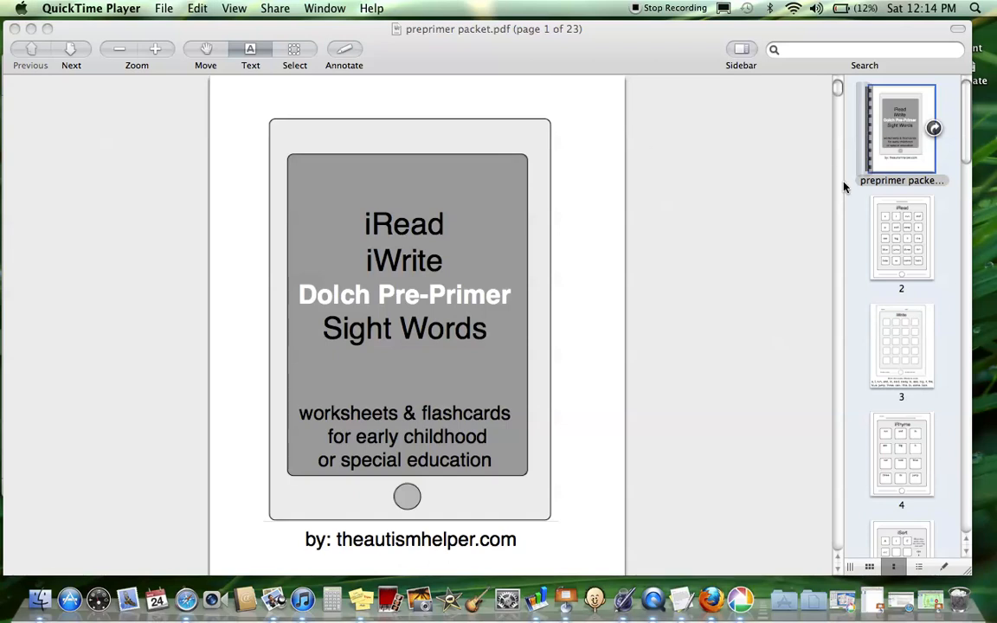
{"action": "mouse_move", "coordinate": [970, 213]}
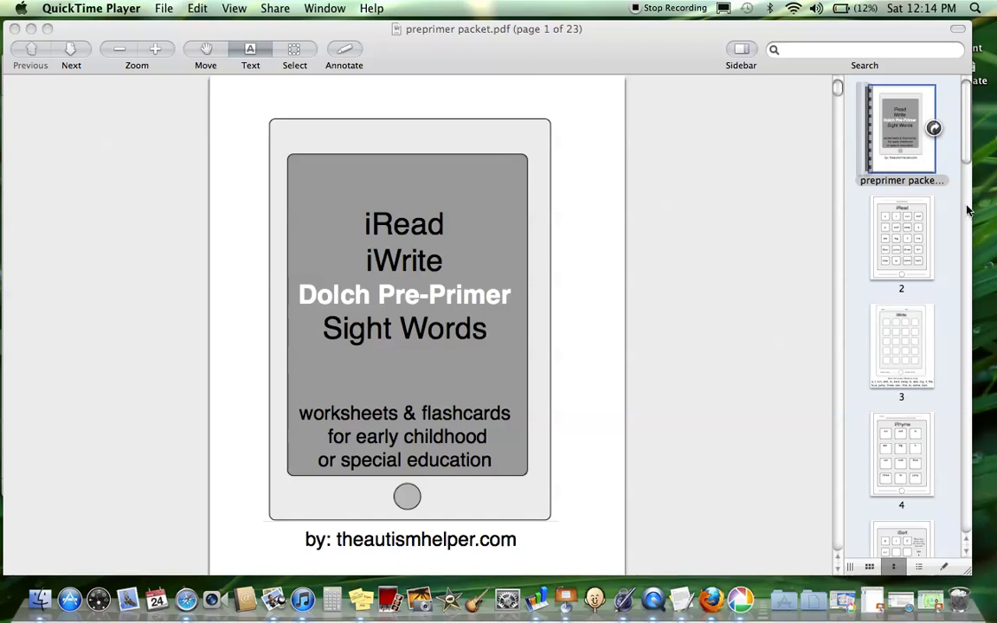
Show the whole iRead worksheet on page 2 with its correct/incorrect scoring lines.
{"action": "left_click", "coordinate": [901, 238]}
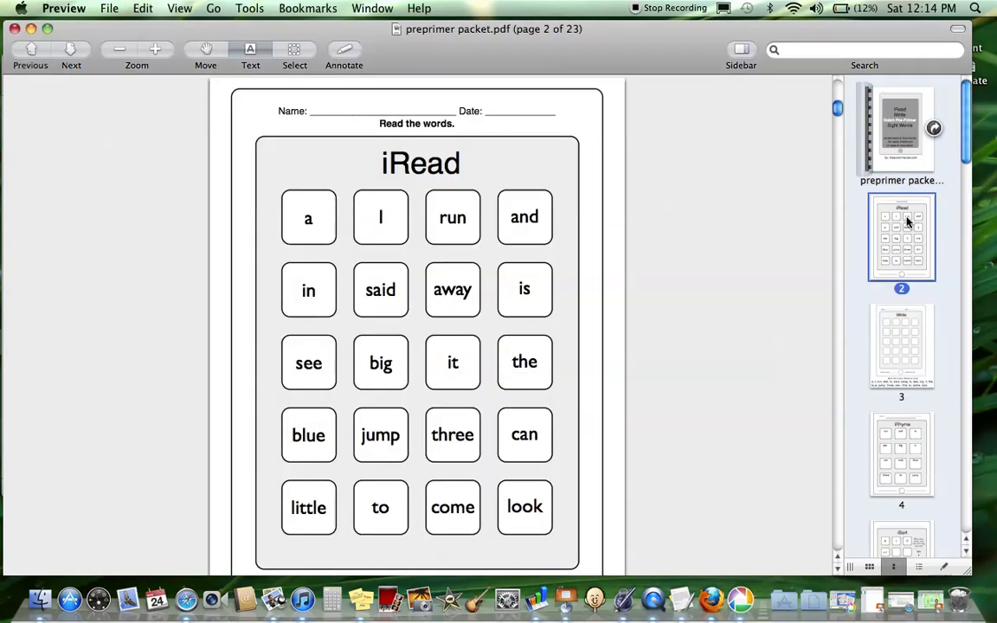
{"action": "mouse_move", "coordinate": [889, 217]}
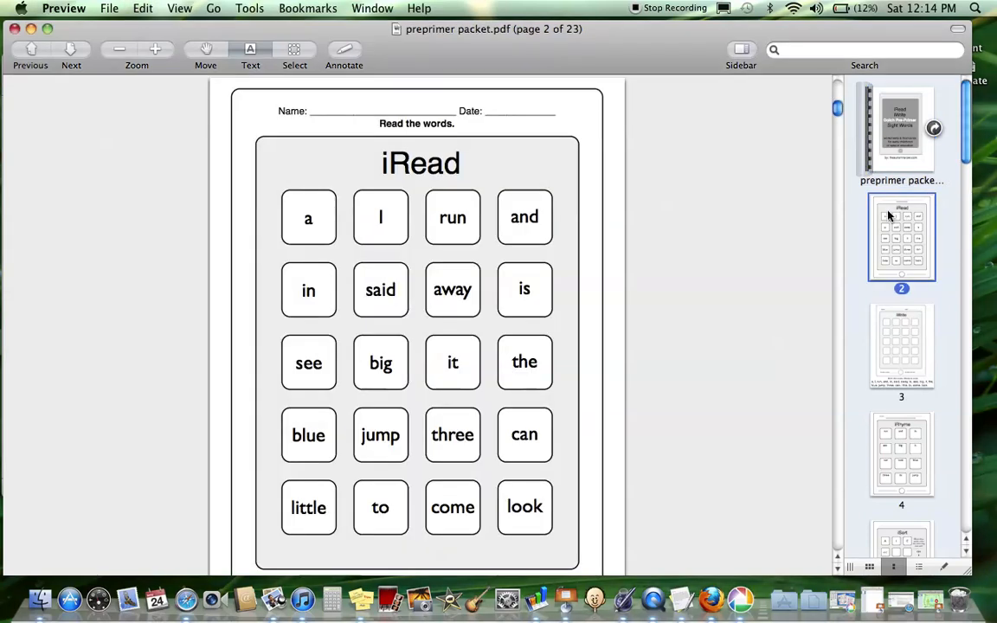
{"action": "scroll", "scroll_direction": "down", "scroll_amount": 3}
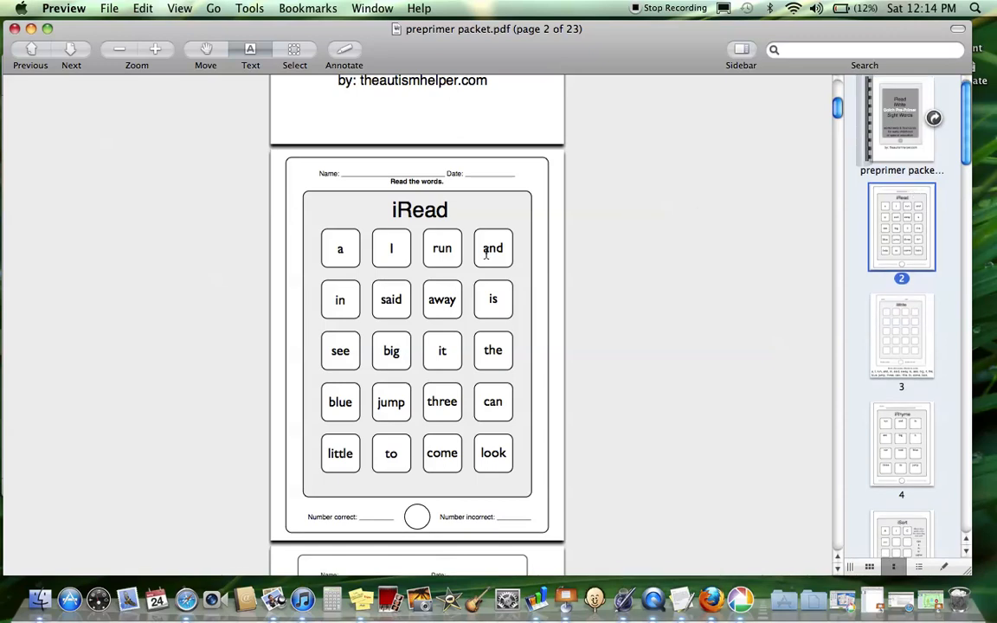
{"action": "mouse_move", "coordinate": [389, 268]}
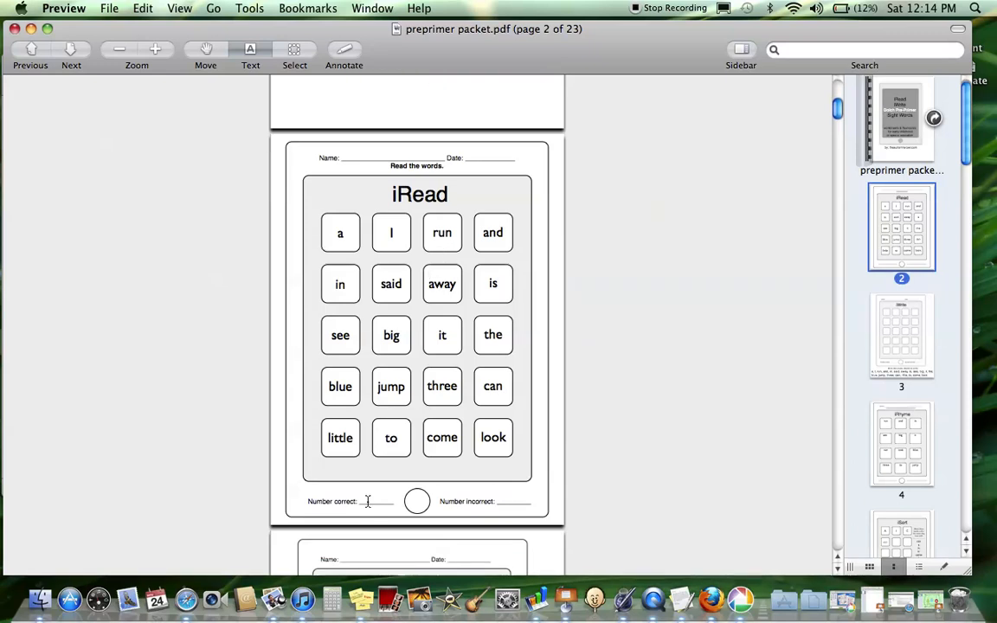
{"action": "mouse_move", "coordinate": [532, 501]}
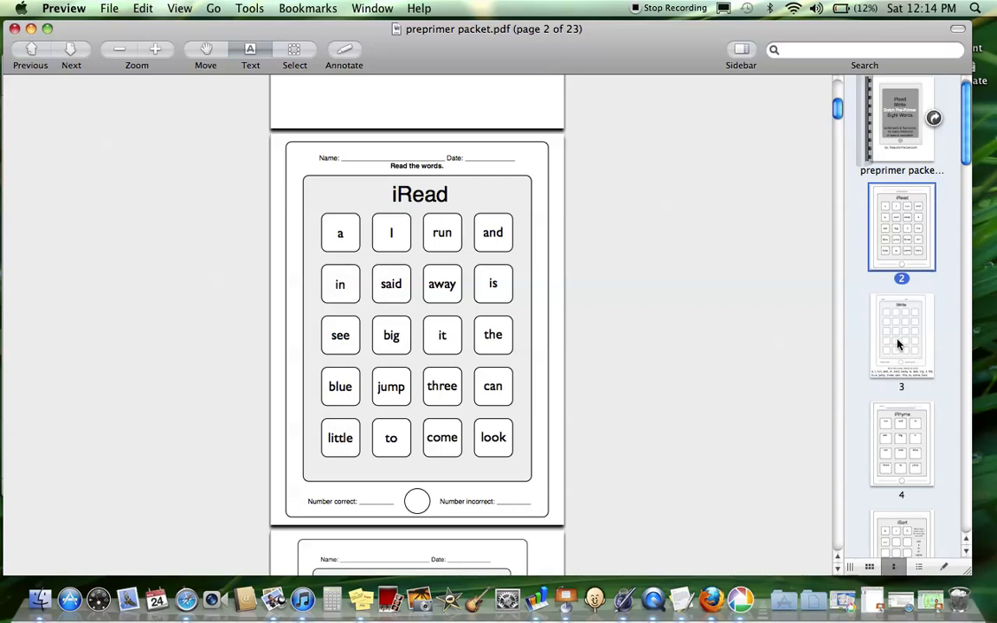
Move past the iRhyme (page 4) and iSort (page 5) worksheets to the iMatch page 6.
{"action": "left_click", "coordinate": [901, 336]}
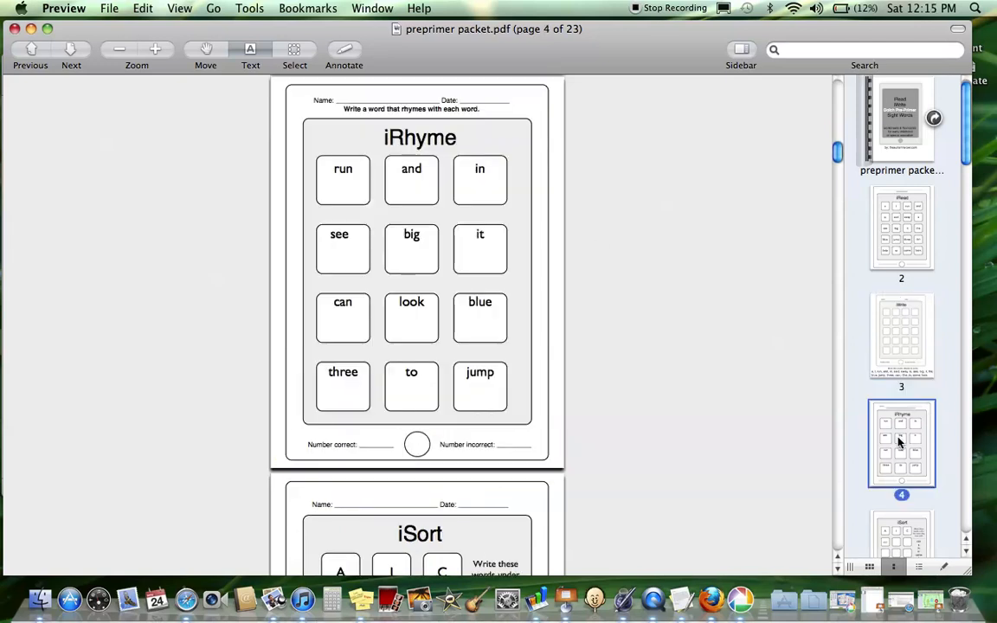
{"action": "mouse_move", "coordinate": [502, 303]}
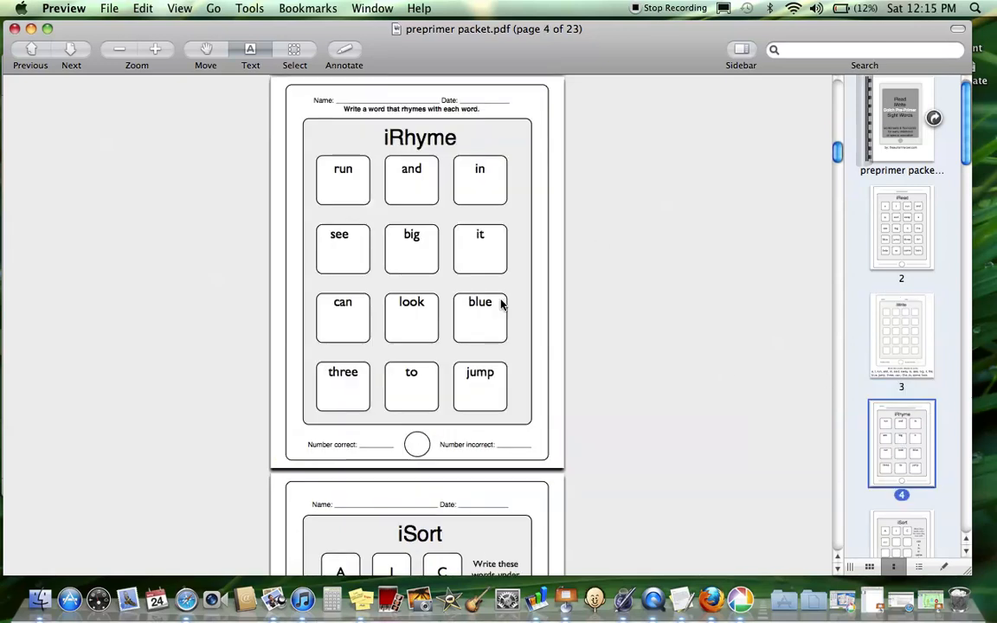
{"action": "mouse_move", "coordinate": [437, 420]}
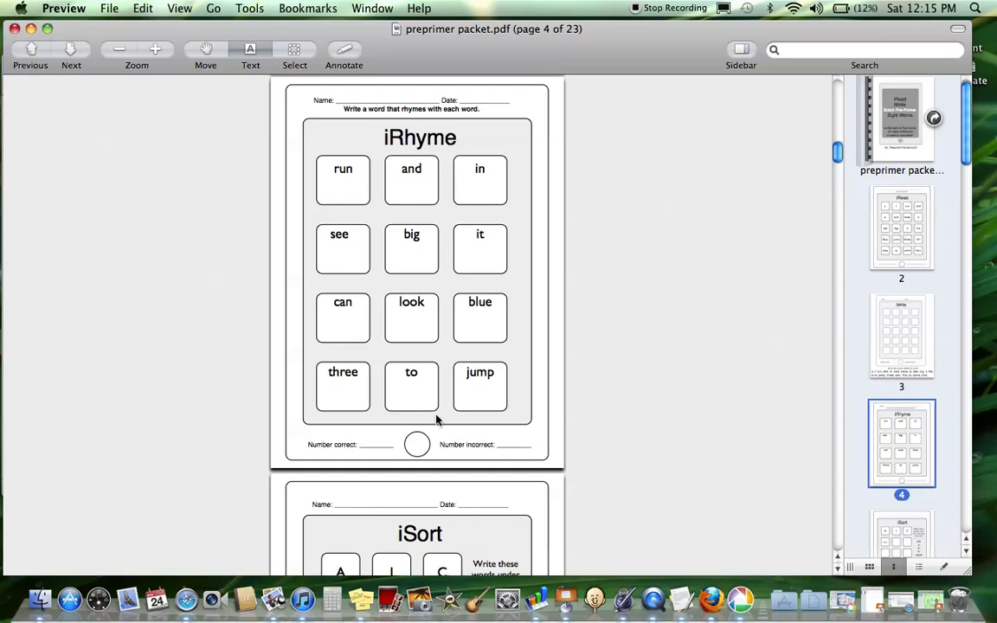
{"action": "scroll", "scroll_direction": "down", "scroll_amount": 3}
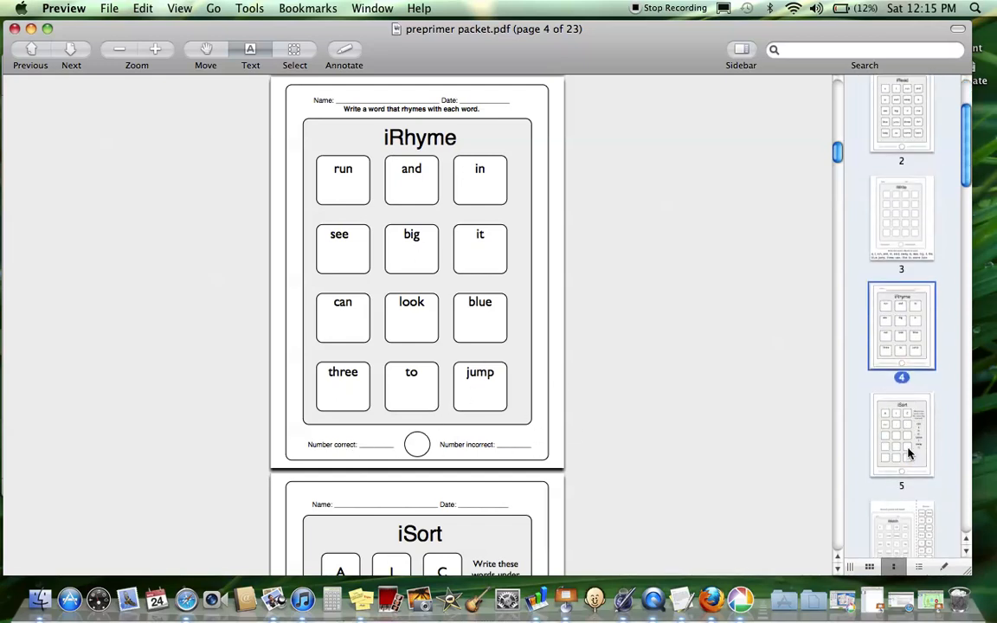
{"action": "left_click", "coordinate": [901, 434]}
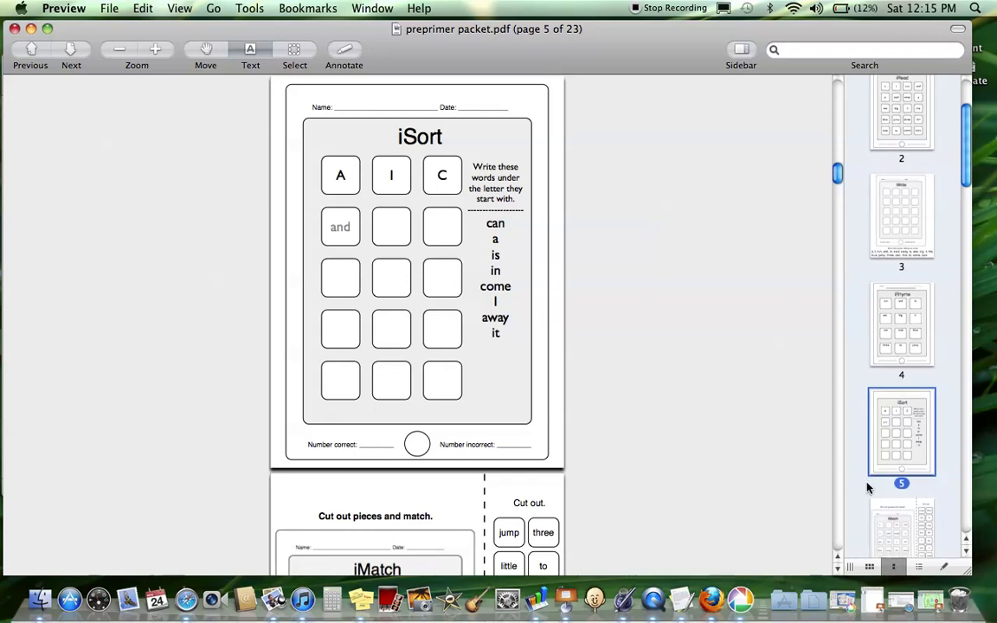
{"action": "scroll", "scroll_direction": "down", "scroll_amount": 3}
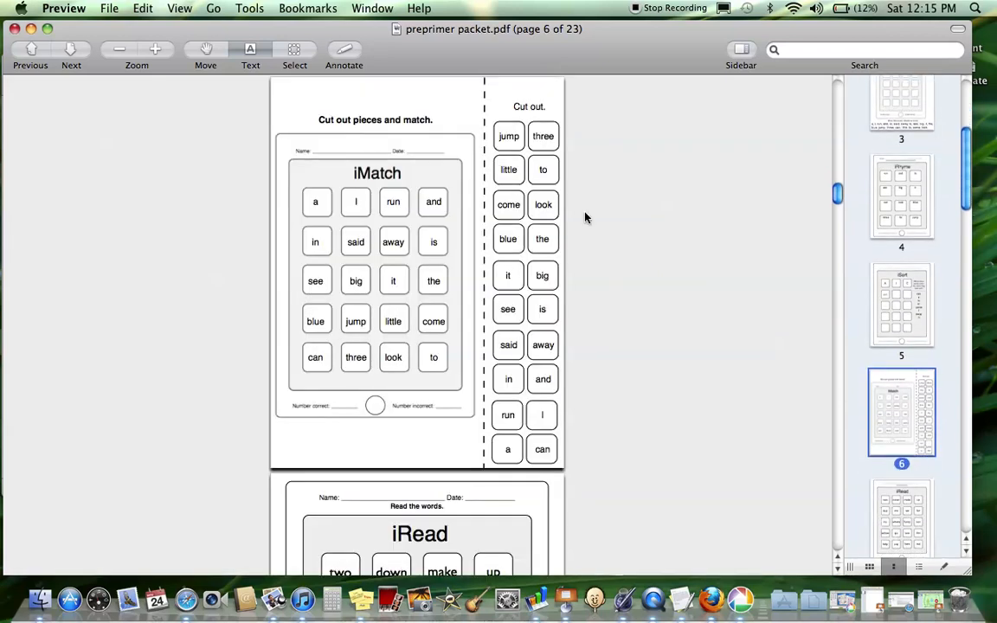
{"action": "mouse_move", "coordinate": [701, 336]}
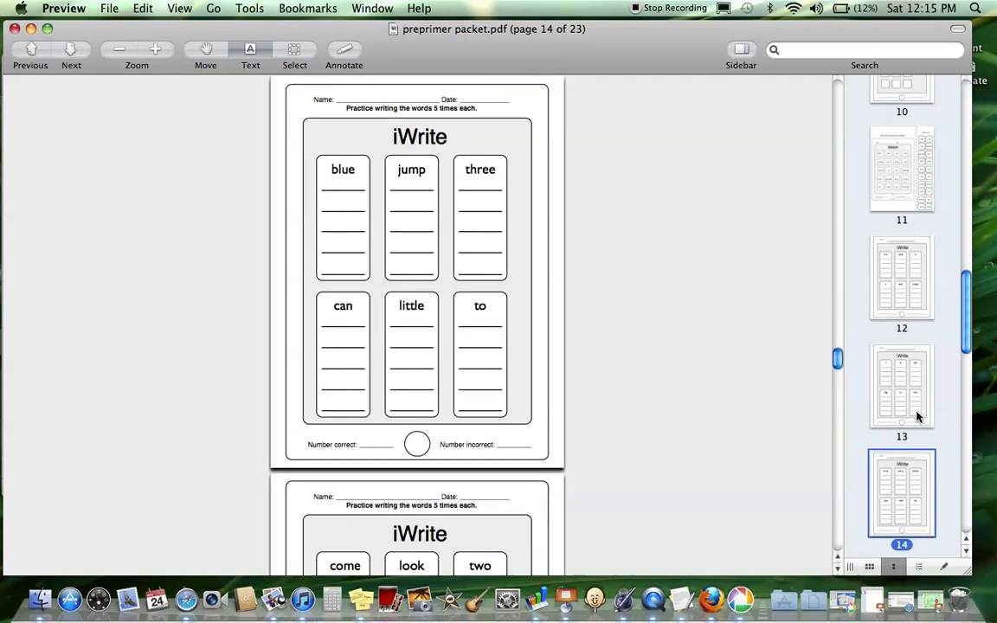
Page through the iWrite worksheets from page 14 to page 18, the help/play/here/red/yellow/funny sheet.
{"action": "scroll", "scroll_direction": "down", "scroll_amount": 3}
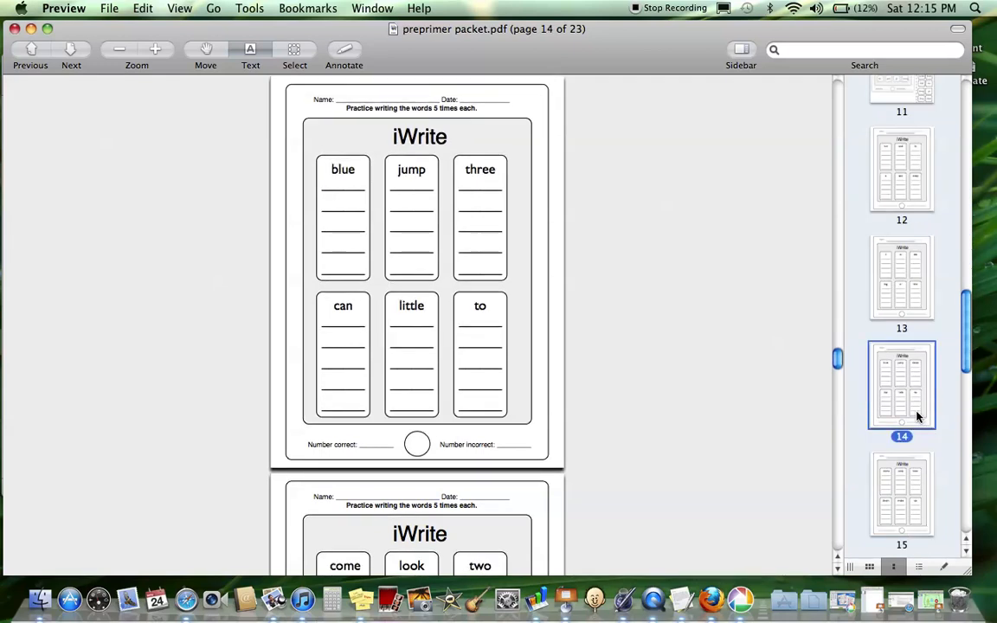
{"action": "mouse_move", "coordinate": [771, 167]}
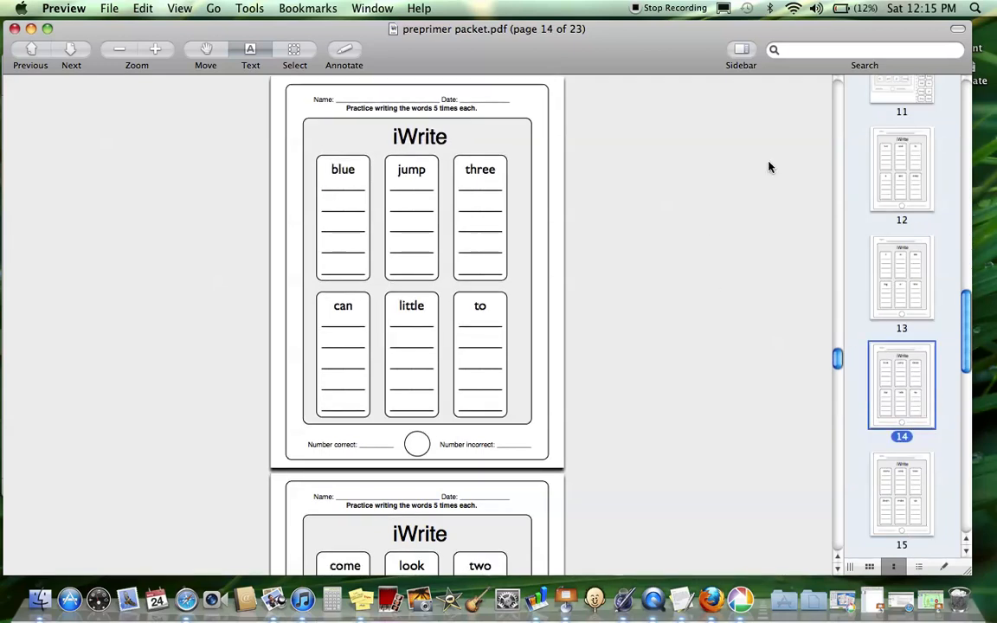
{"action": "mouse_move", "coordinate": [580, 204]}
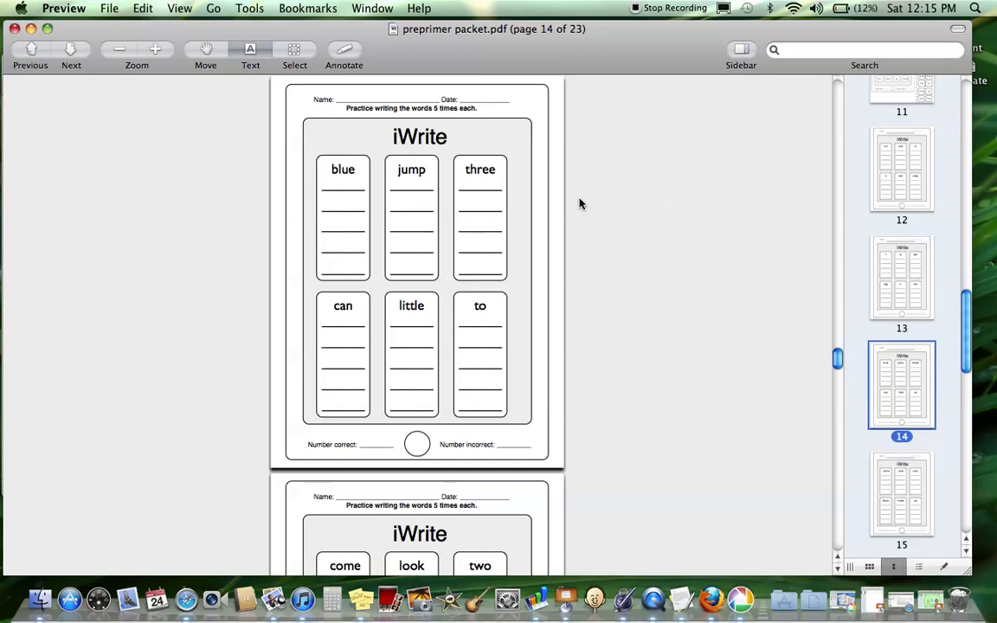
{"action": "mouse_move", "coordinate": [539, 206]}
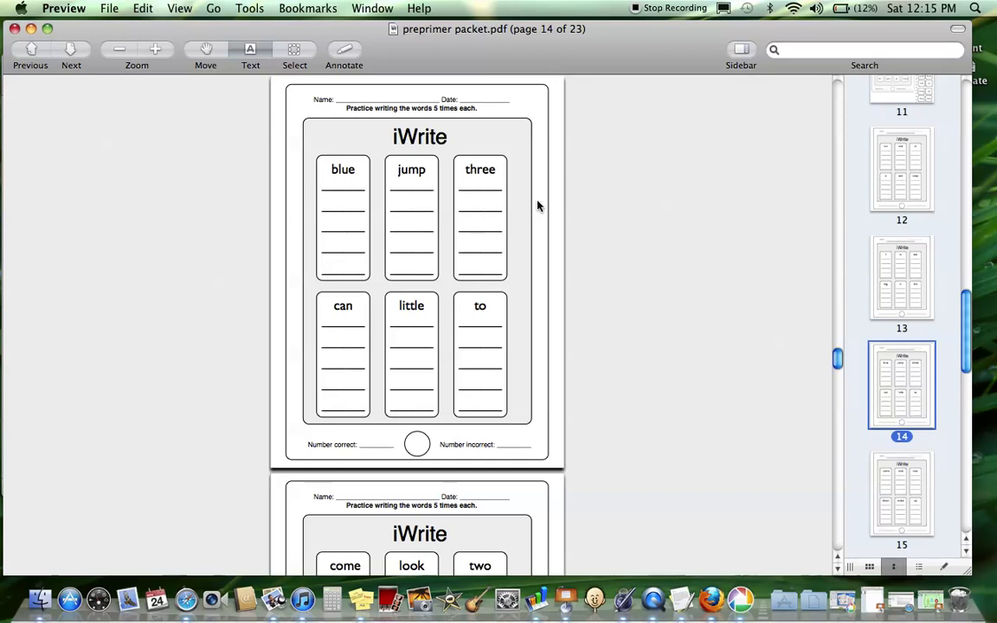
{"action": "mouse_move", "coordinate": [526, 241]}
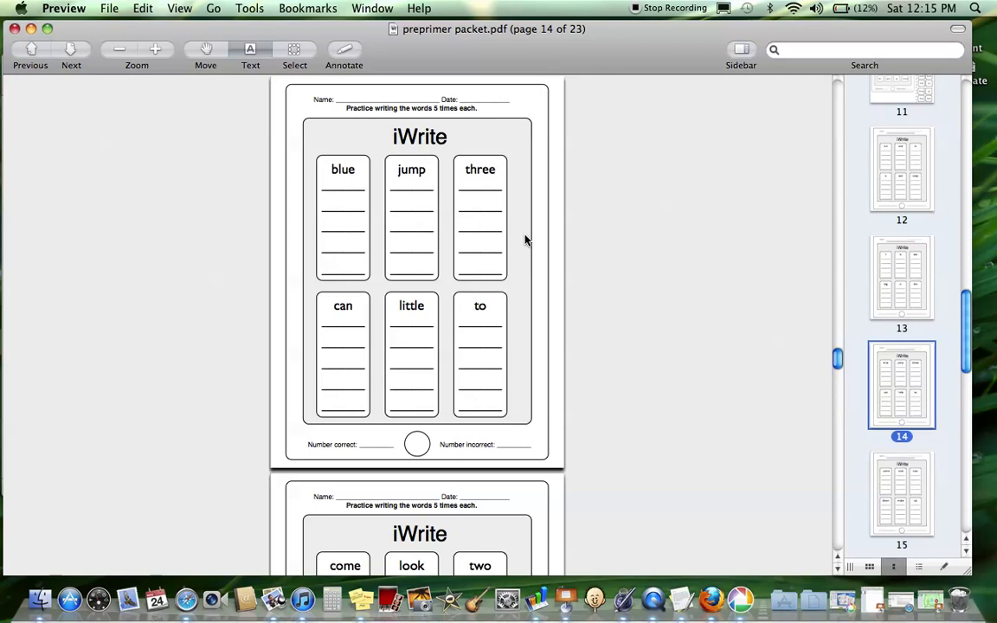
{"action": "mouse_move", "coordinate": [485, 218]}
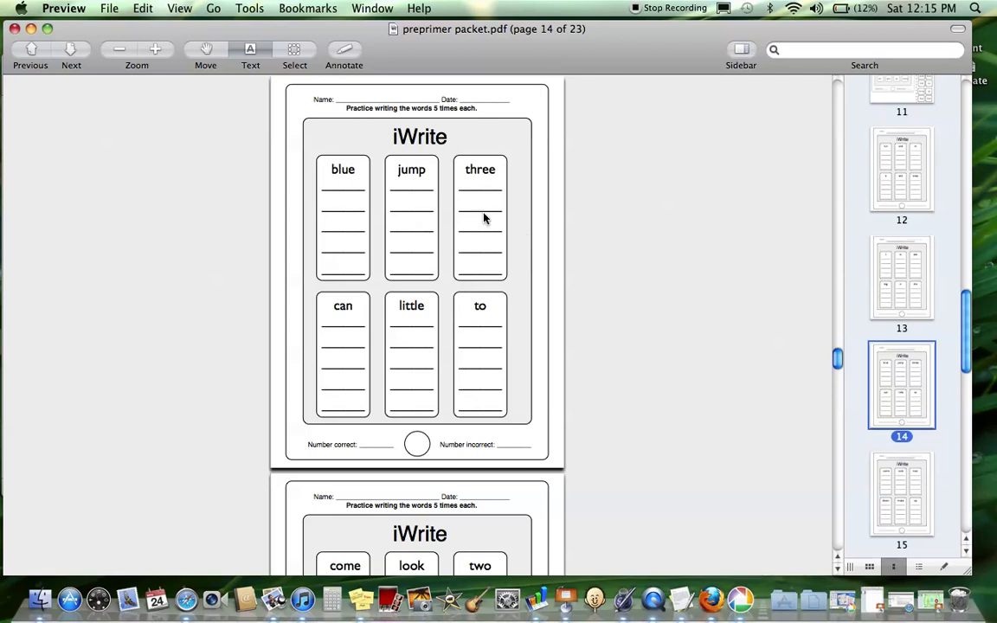
{"action": "scroll", "scroll_direction": "down", "scroll_amount": 3}
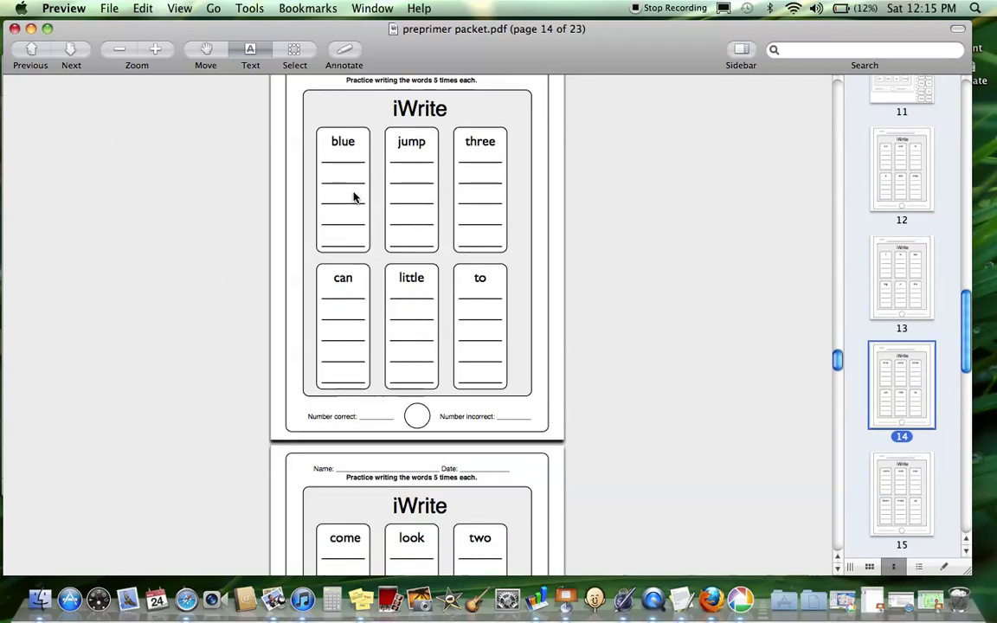
{"action": "scroll", "scroll_direction": "down", "scroll_amount": 3}
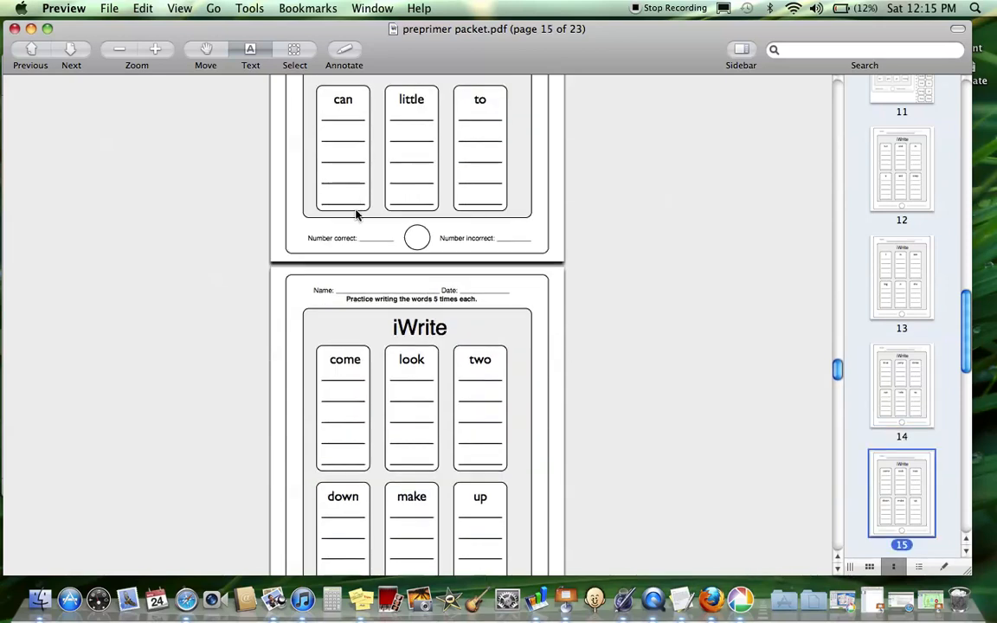
{"action": "scroll", "scroll_direction": "down", "scroll_amount": 3}
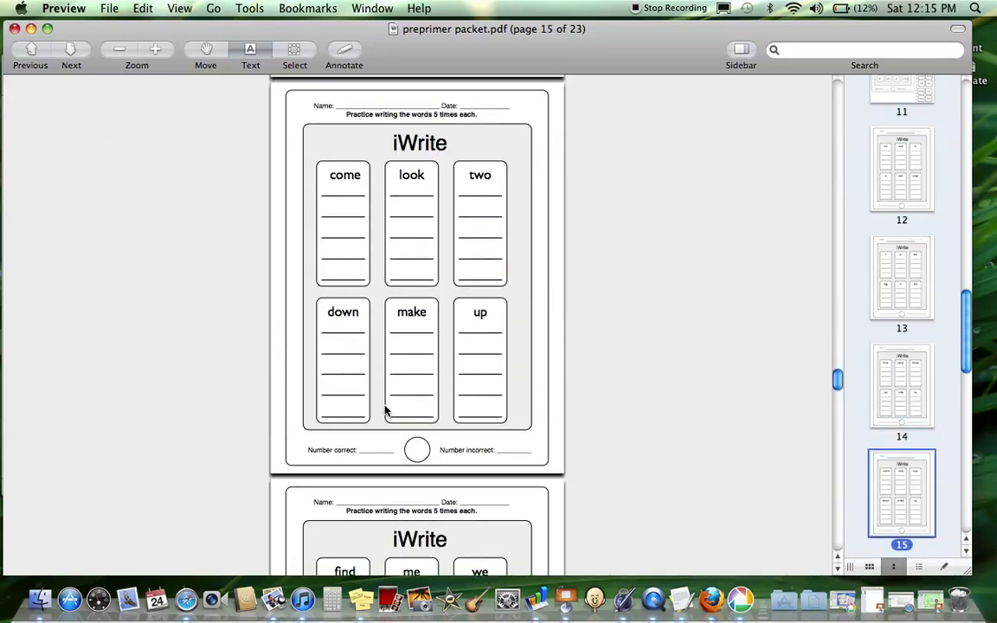
{"action": "scroll", "scroll_direction": "down", "scroll_amount": 3}
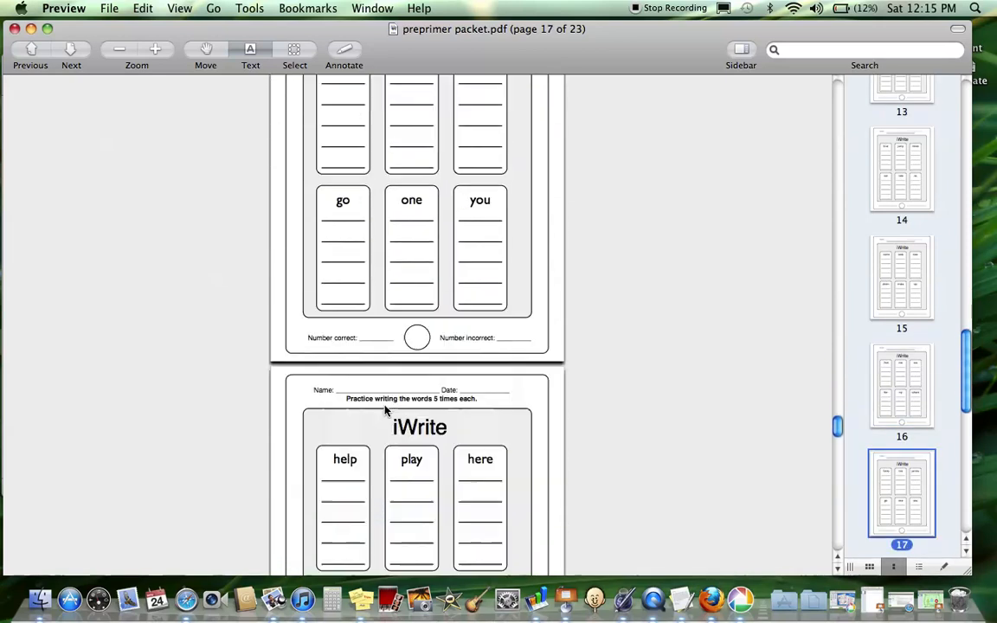
{"action": "scroll", "scroll_direction": "down", "scroll_amount": 3}
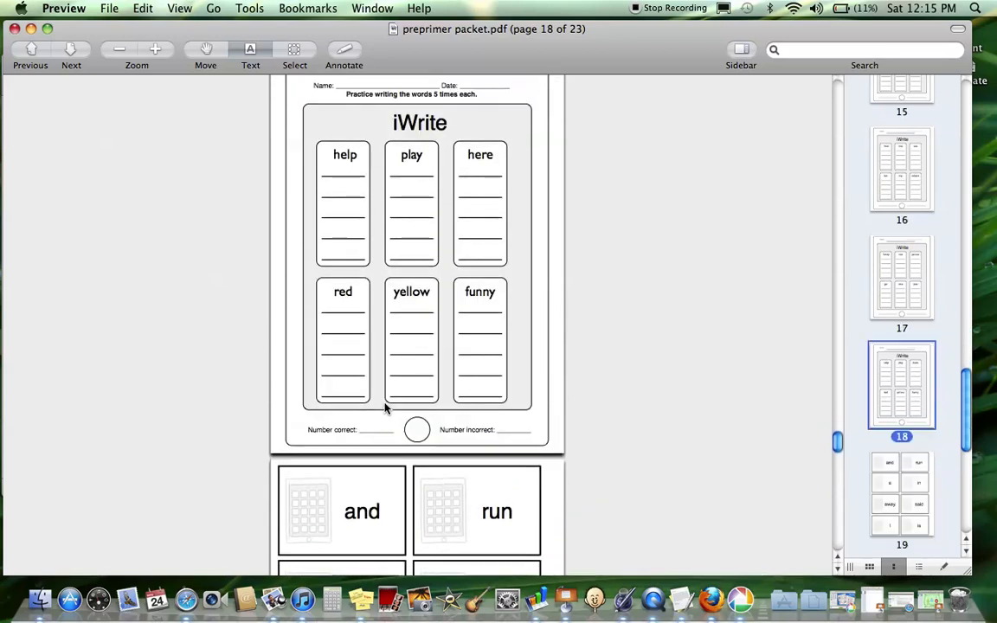
Reach the last flashcard page 23 (you and red cards), then return to the page 1 title page.
{"action": "scroll", "scroll_direction": "down", "scroll_amount": 3}
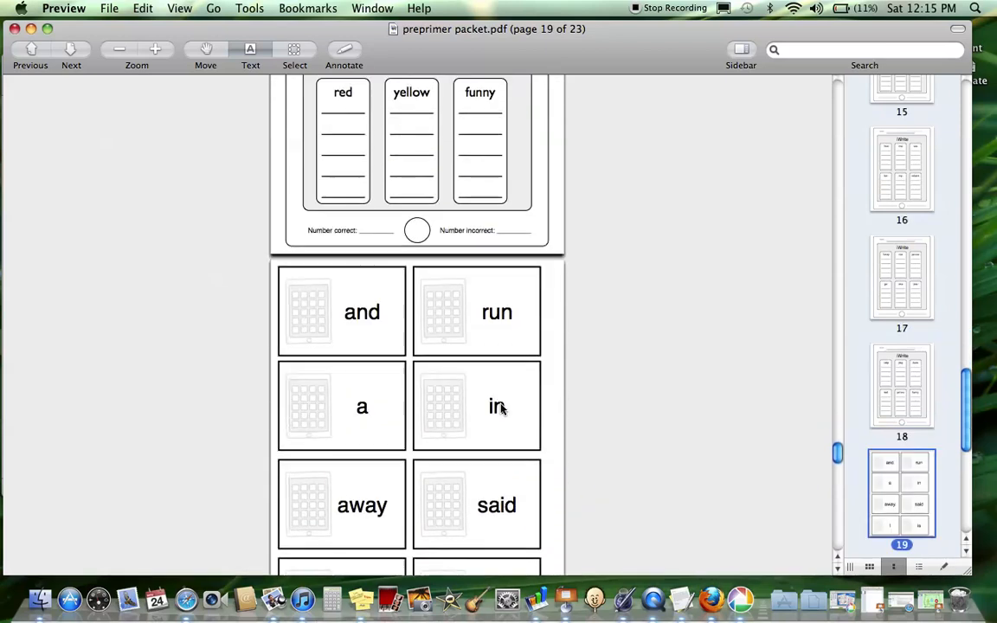
{"action": "mouse_move", "coordinate": [461, 397]}
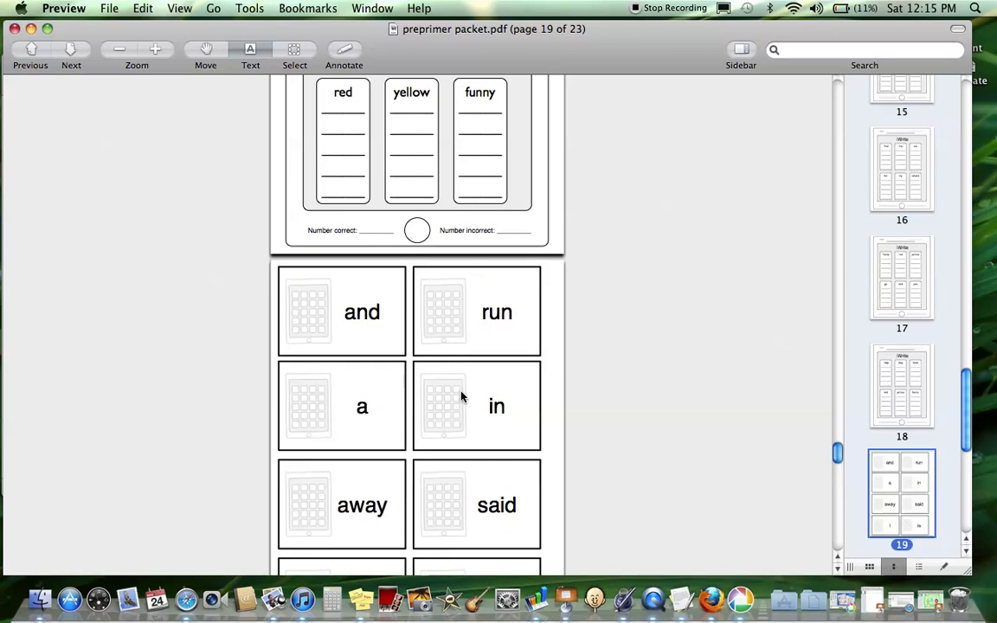
{"action": "scroll", "scroll_direction": "down", "scroll_amount": 3}
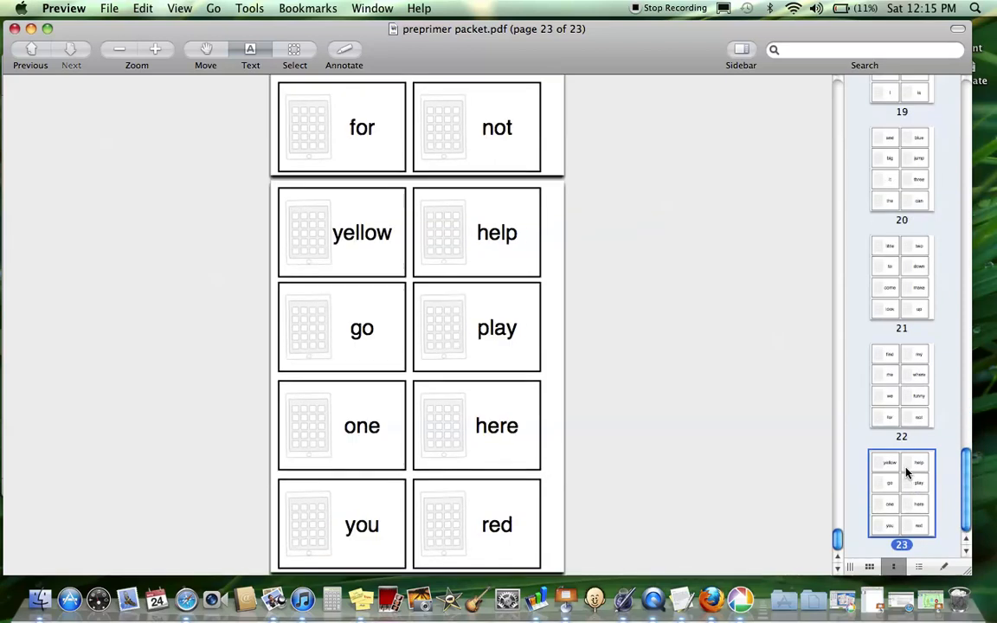
{"action": "scroll", "scroll_direction": "up", "scroll_amount": 3}
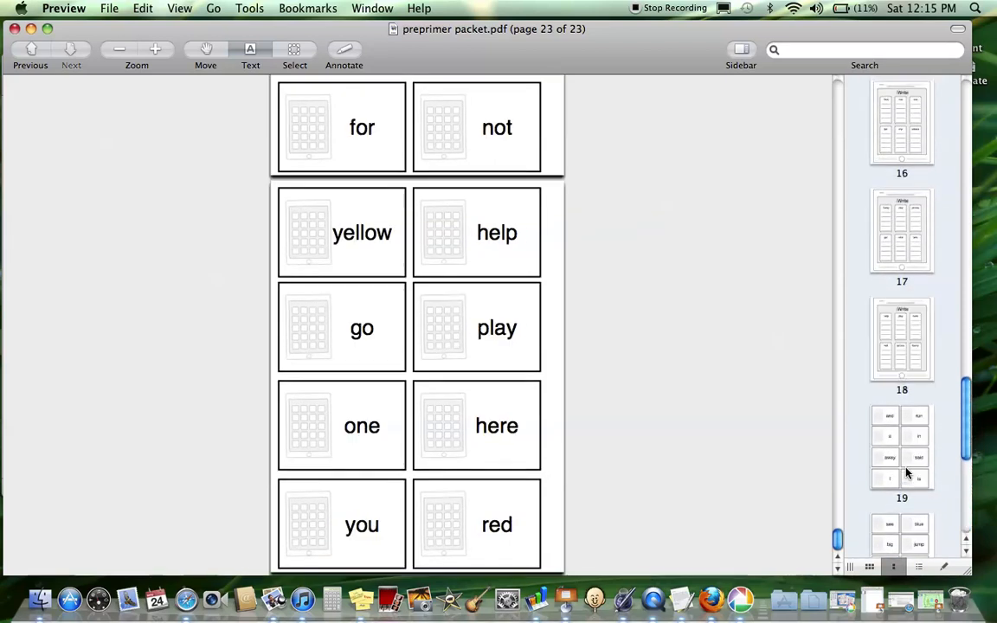
{"action": "scroll", "scroll_direction": "up", "scroll_amount": 3}
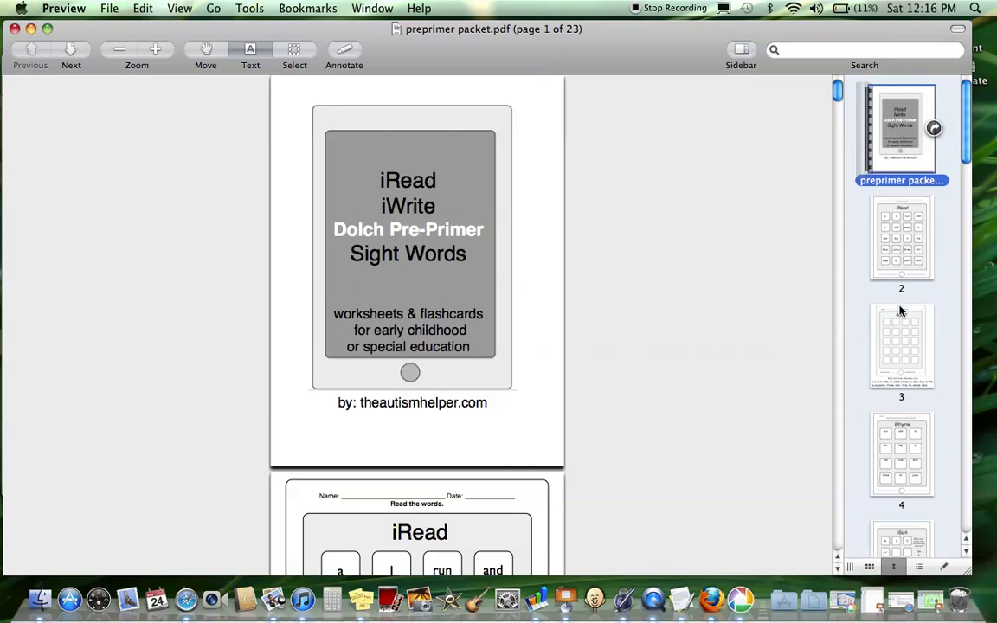
{"action": "mouse_move", "coordinate": [892, 252]}
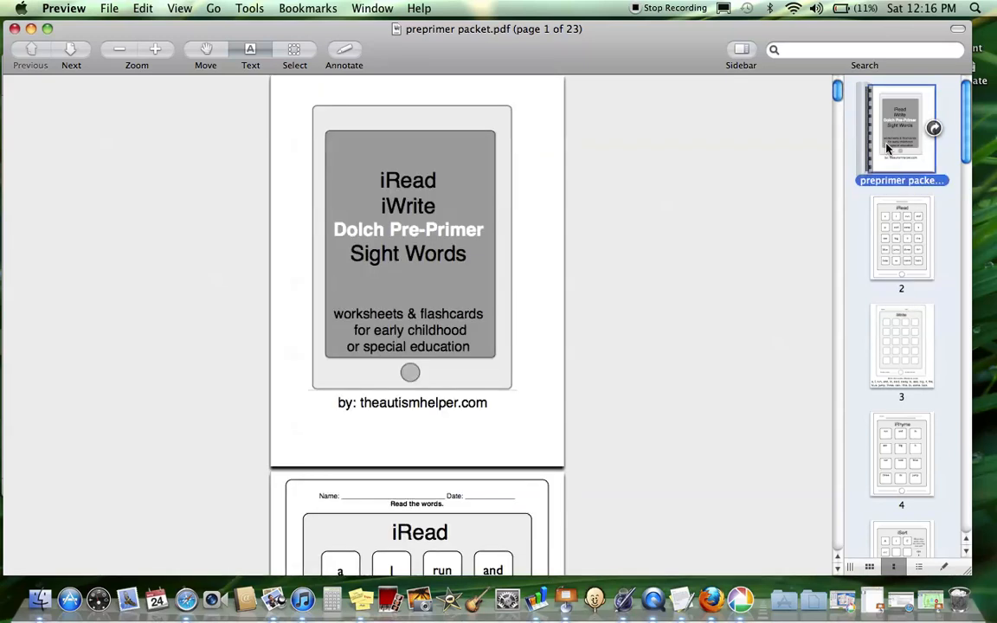
{"action": "mouse_move", "coordinate": [475, 68]}
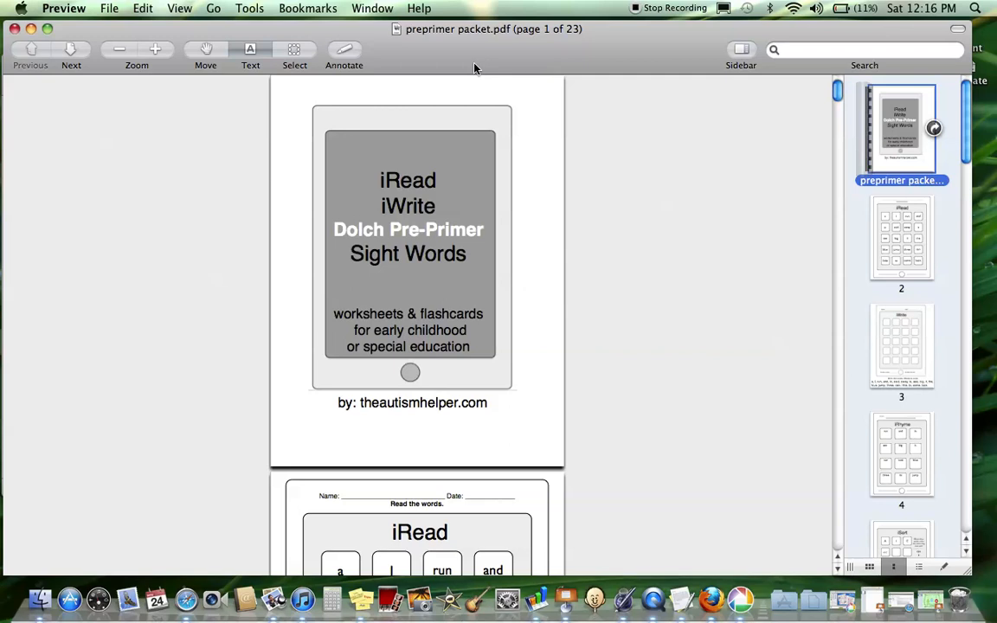
{"action": "mouse_move", "coordinate": [115, 10]}
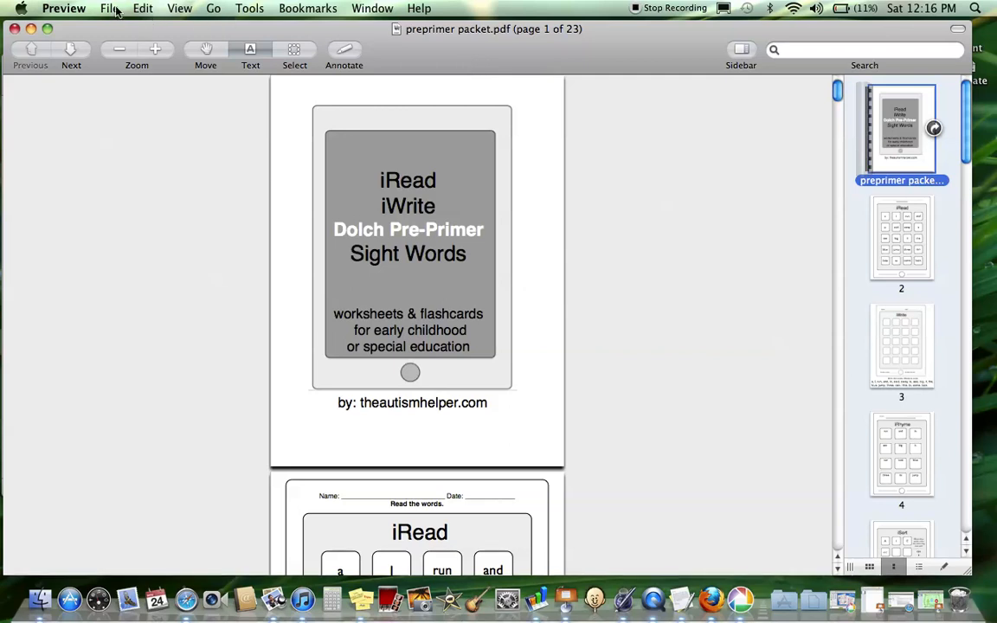